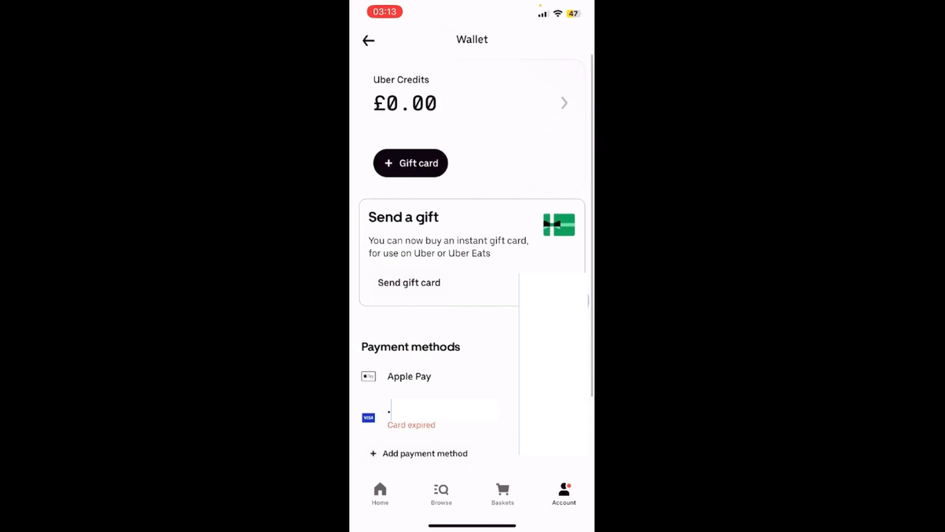
# - Open the Apple Pay entry under the wallet's payment methods to view its details
pyautogui.click(409, 376)
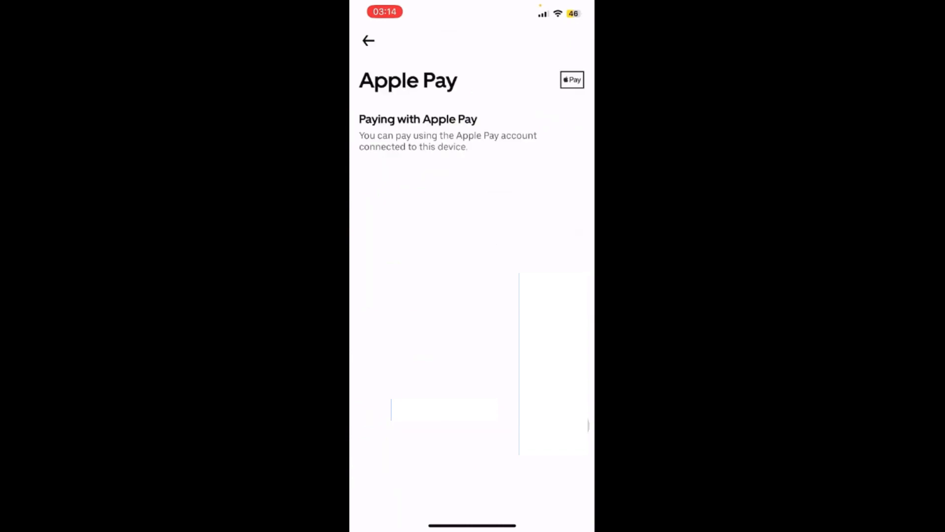